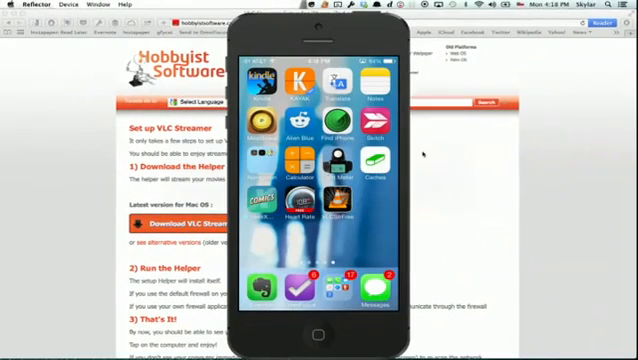
# Search the iPhone's apps for 'vlc' to find the streamer app.
pyautogui.click(624, 10)
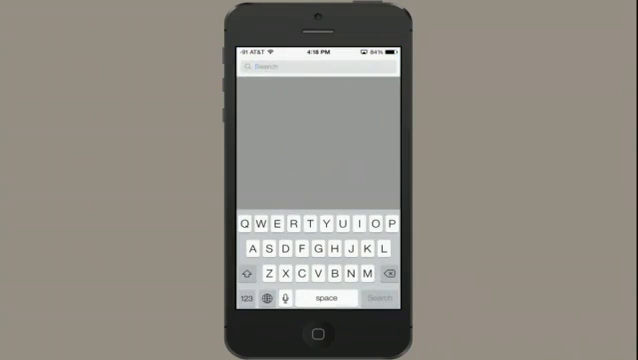
pyautogui.write('vlc')
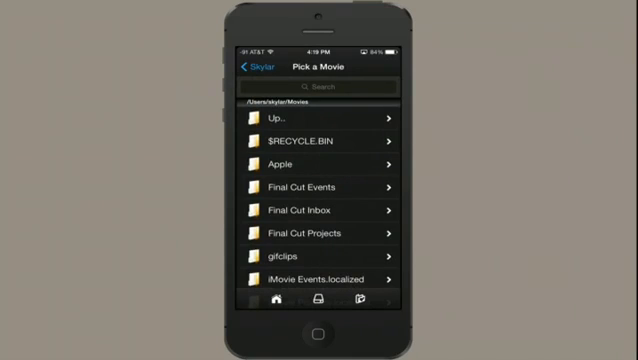
# Scroll the Pick a Movie list to reach Final Cut Projects, Motion Projects and Working Man.
pyautogui.scroll(-3)
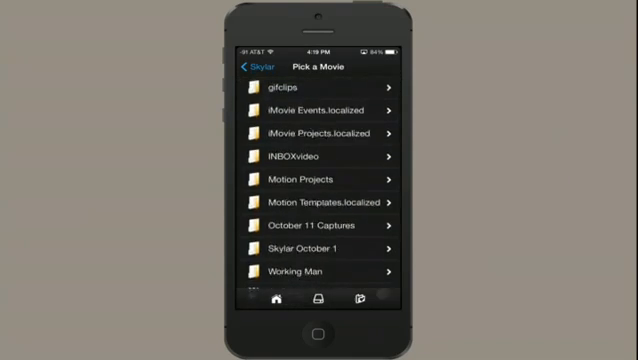
pyautogui.scroll(-3)
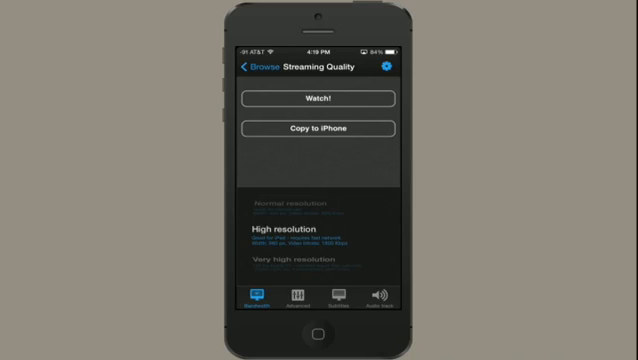
# Start watching the chosen movie from its Streaming Quality screen.
pyautogui.click(318, 98)
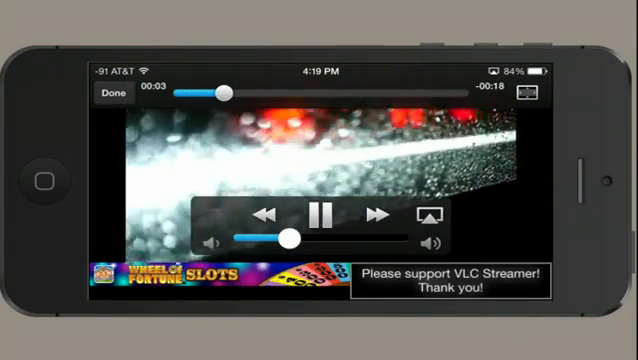
# Pause arrivingShanghai a few seconds into landscape playback.
pyautogui.click(320, 212)
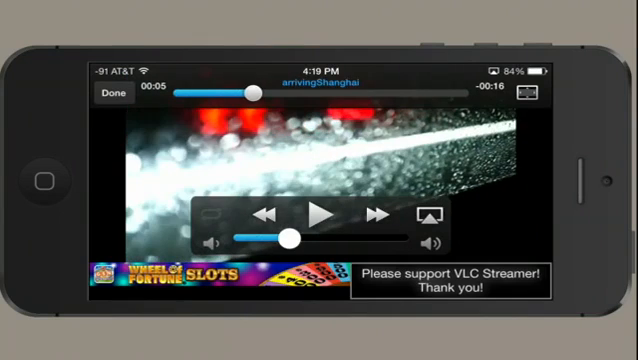